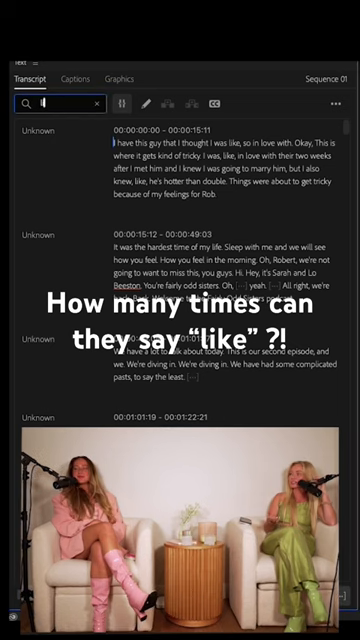
type("like")
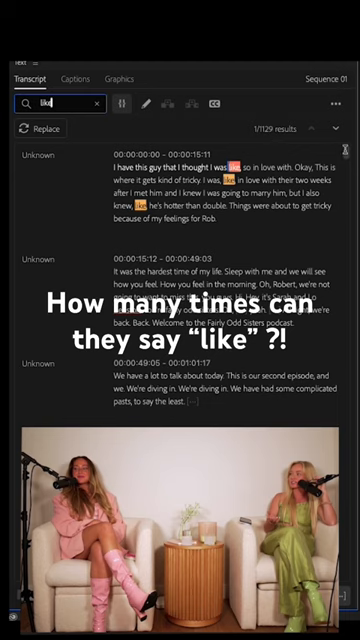
scroll("down", 3)
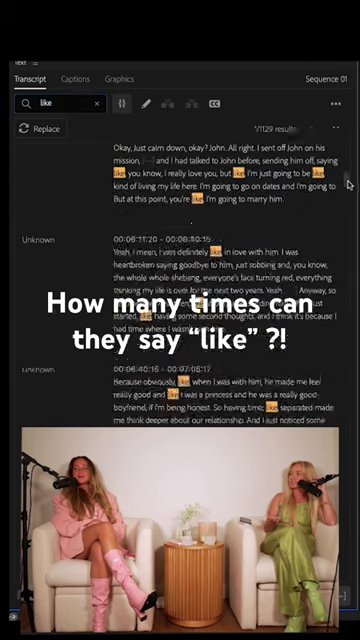
scroll("down", 3)
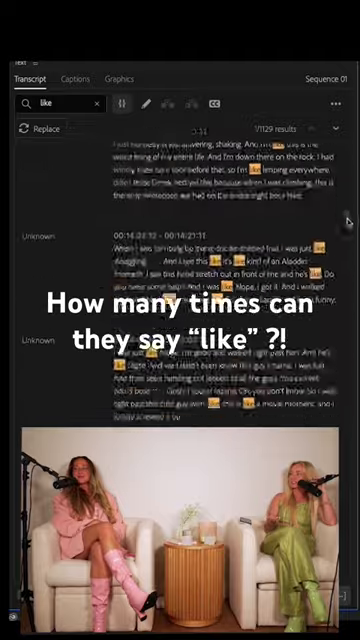
scroll("down", 3)
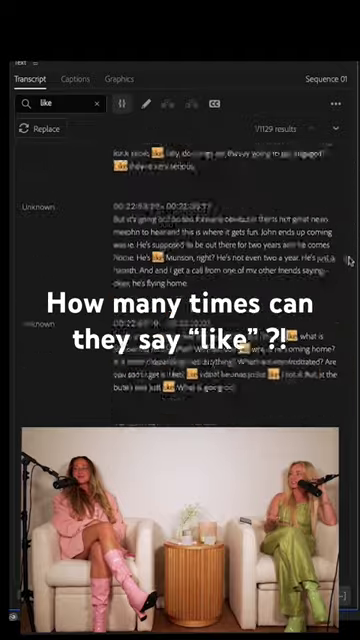
scroll("down", 3)
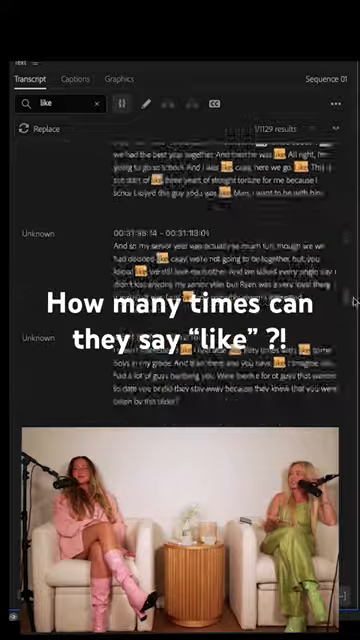
scroll("down", 3)
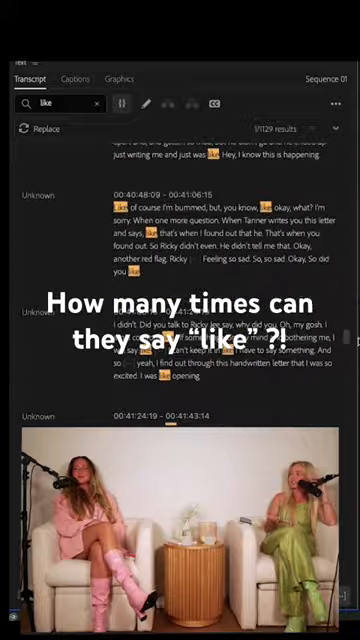
scroll("down", 3)
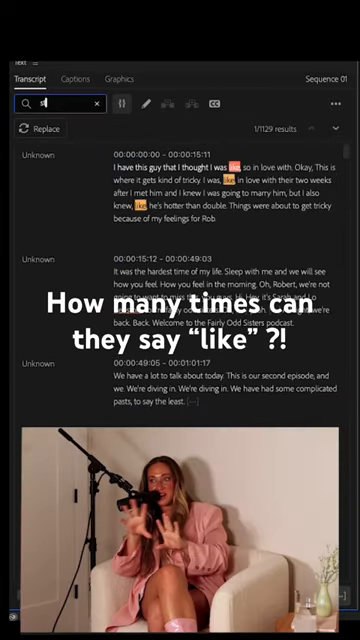
type("stoked")
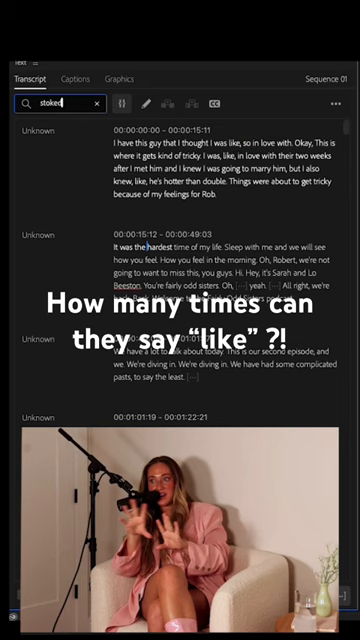